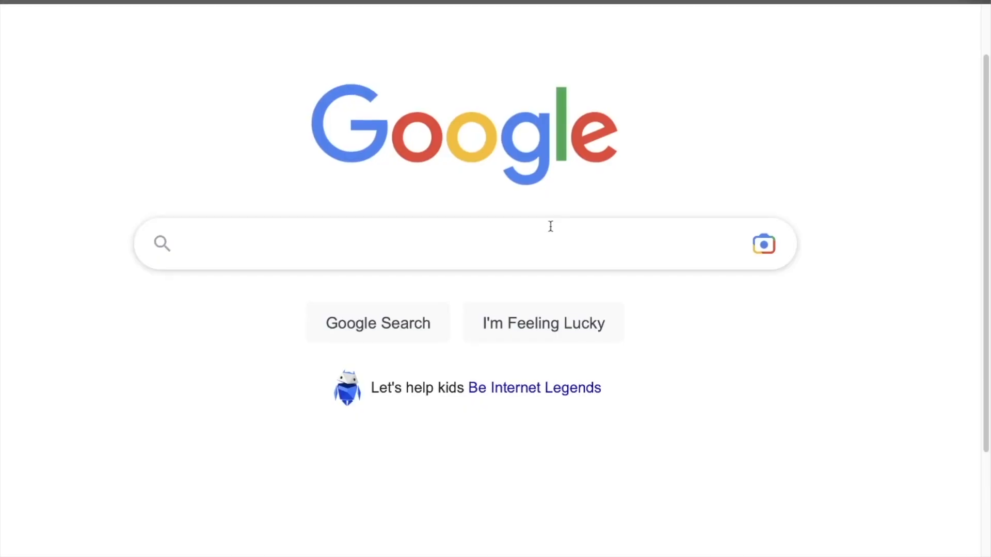
- Search Google for "skript download github" and browse the SkriptLang/Skript releases page for 2.6.4
type("skr")
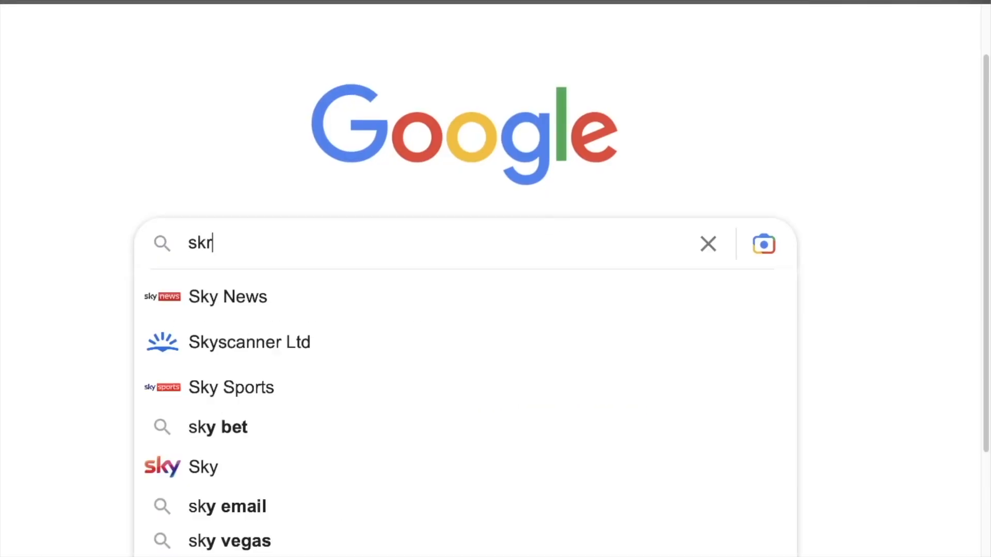
type("ipt download github")
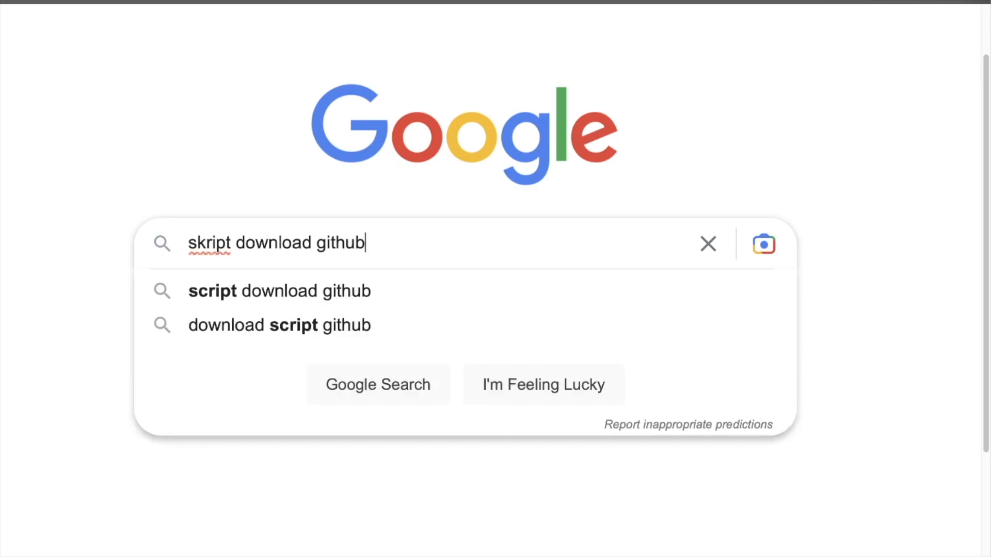
key("Return")
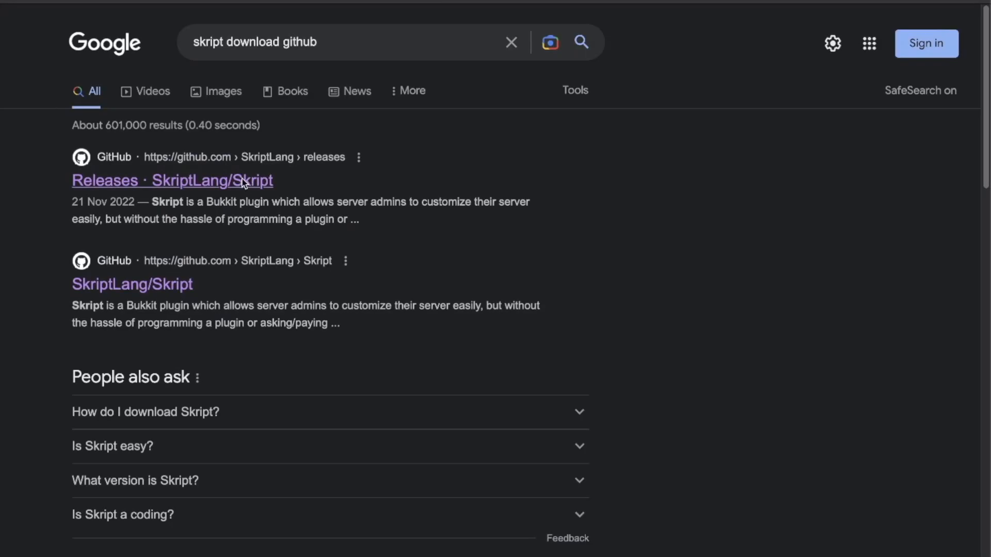
left_click(172, 180)
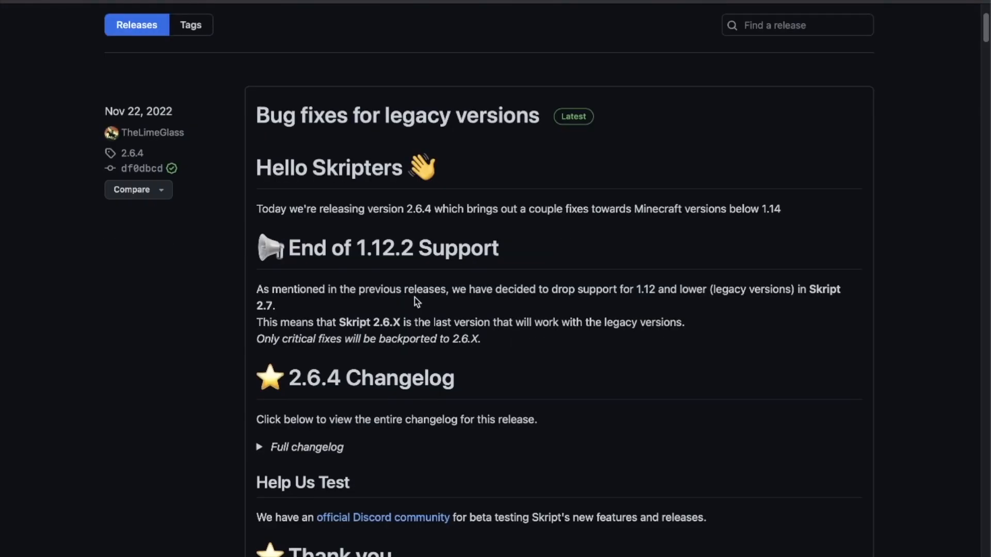
scroll("up", 3)
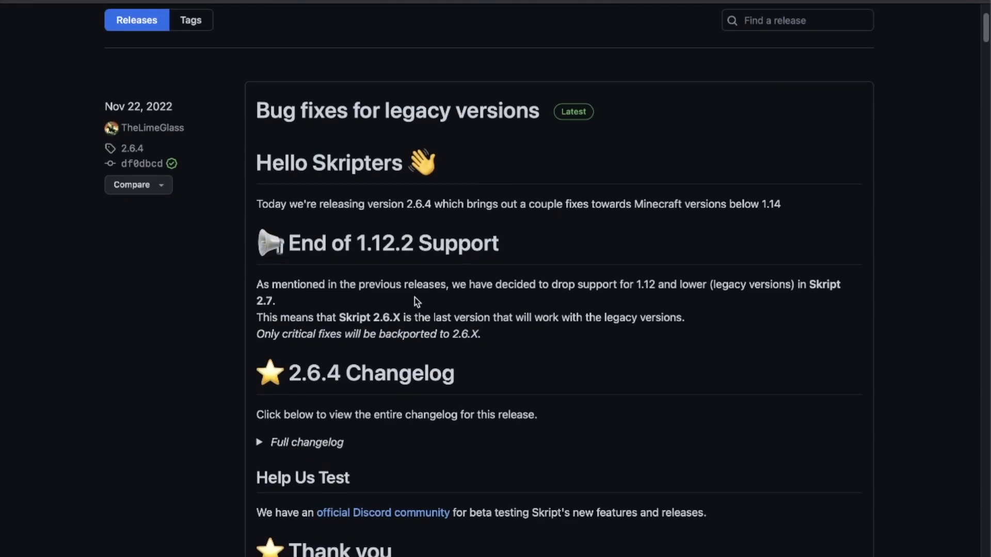
scroll("down", 3)
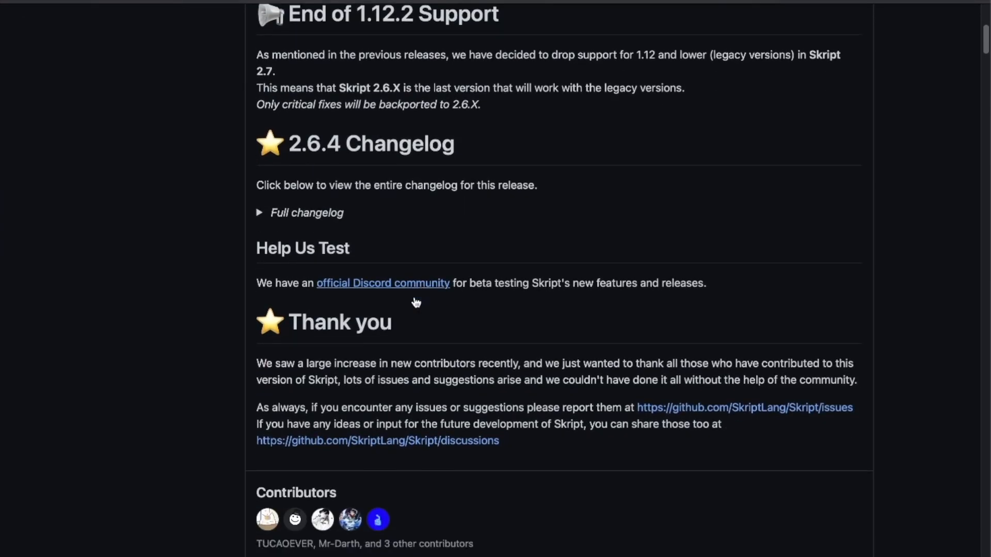
scroll("down", 3)
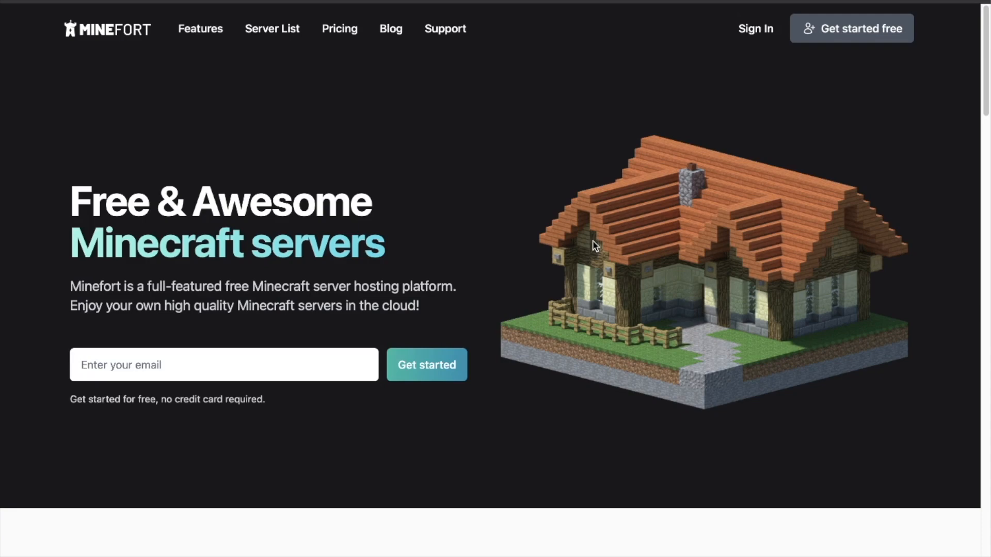
mouse_move(606, 192)
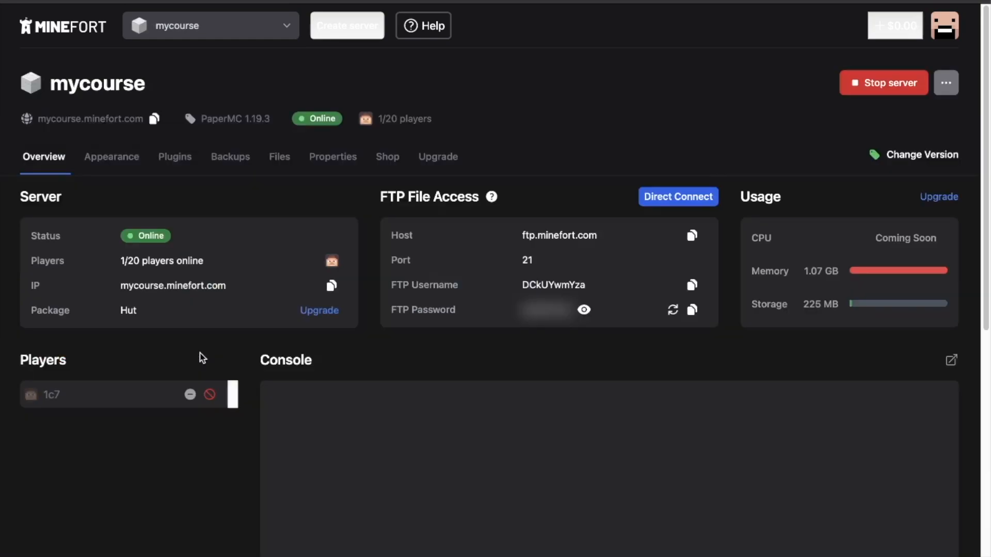
- Scroll the mycourse server overview to its FTP access details and console
scroll("down", 3)
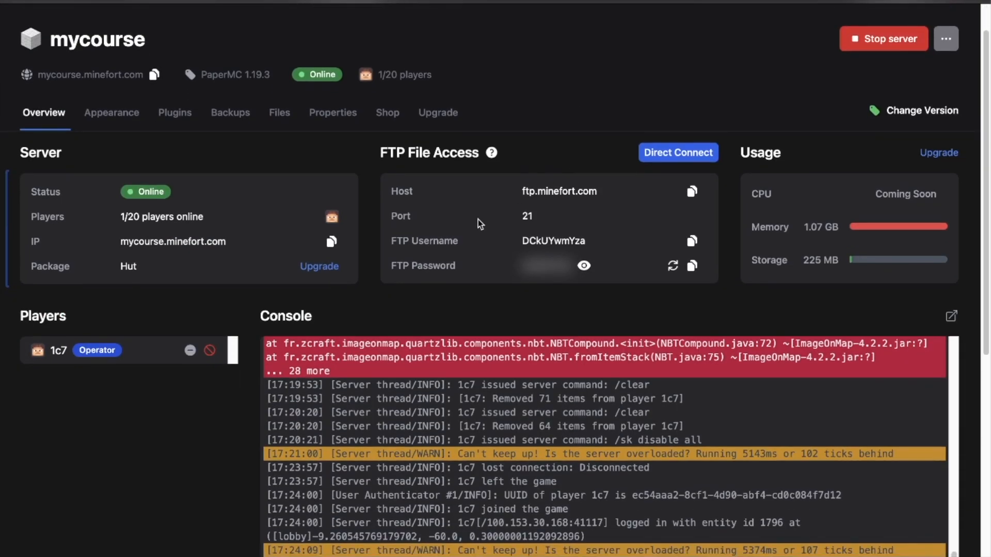
mouse_move(634, 272)
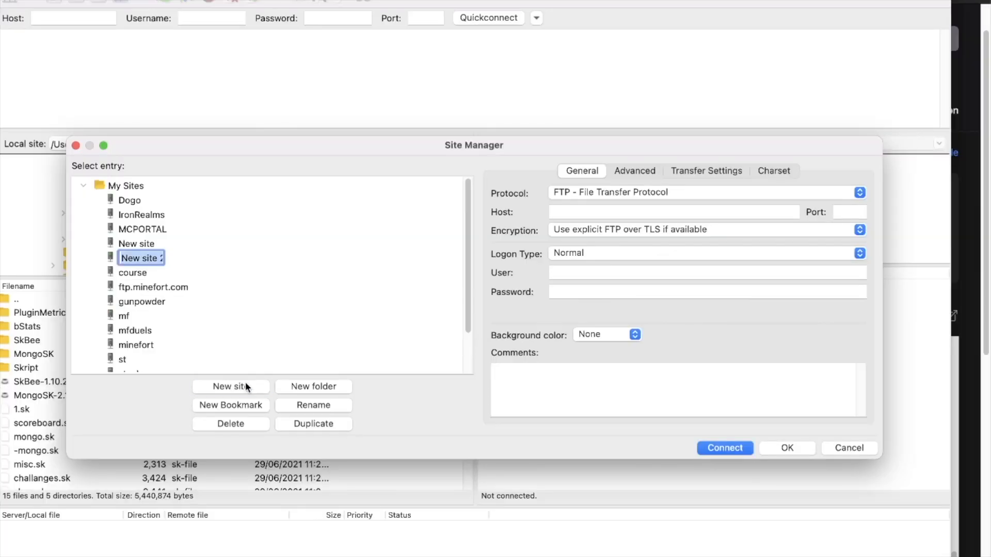
- Add a new site entry with host ftp.minefort.com, port 21 and the Minefort FTP credentials
left_click(673, 212)
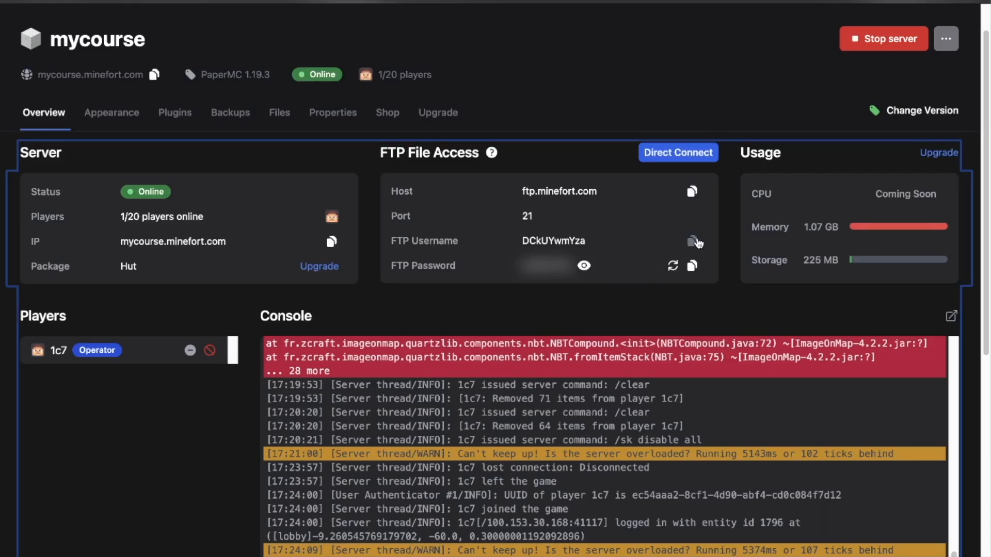
mouse_move(681, 274)
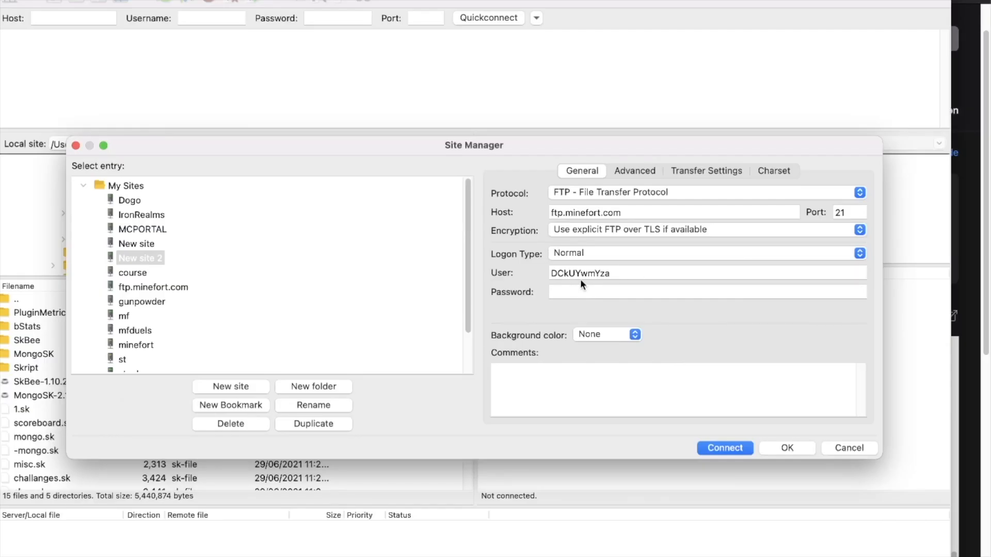
left_click(724, 446)
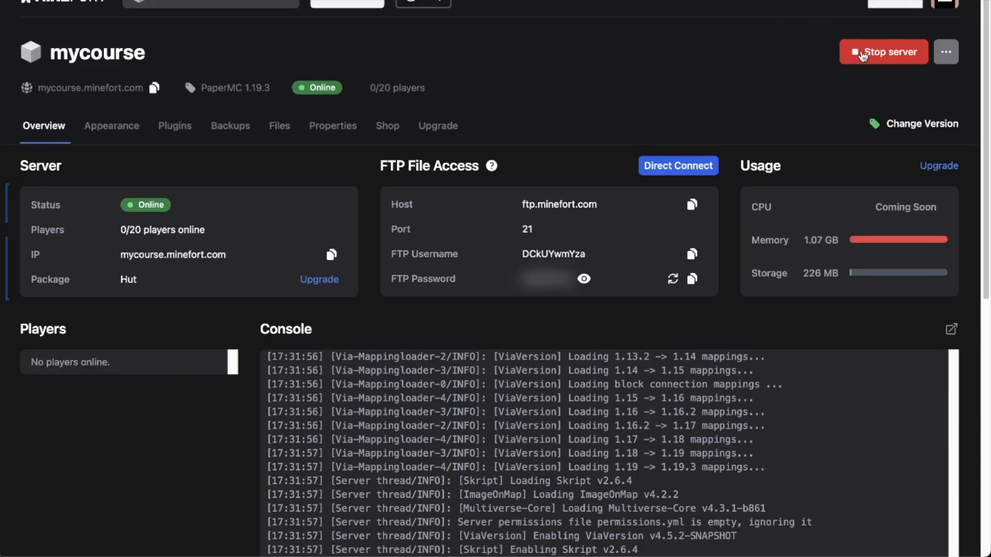
- Stop the mycourse server so it can be restarted with Skript v2.6.4 loading
left_click(883, 52)
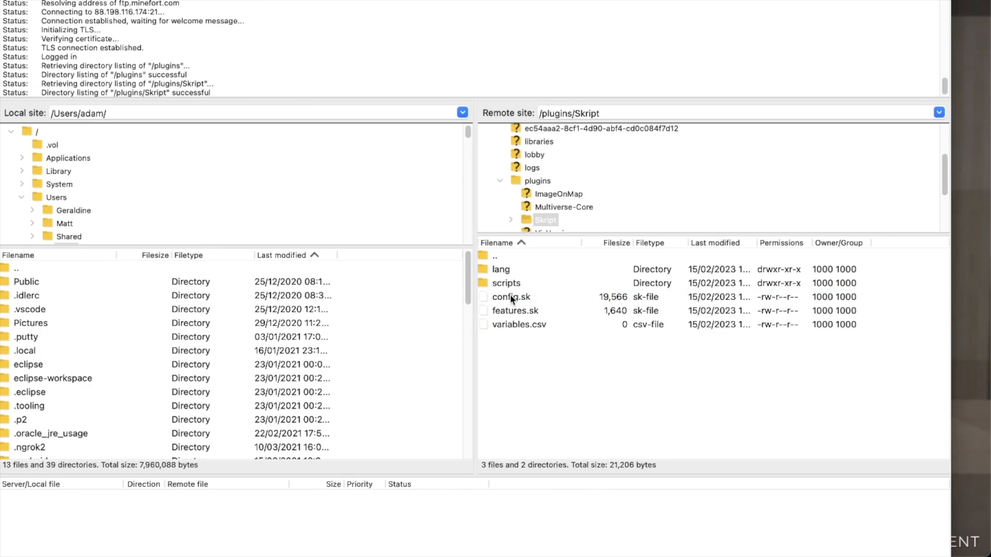
- In the remote plugins/Skript/scripts folder, create a new empty file named learnskript.sk
left_click(506, 283)
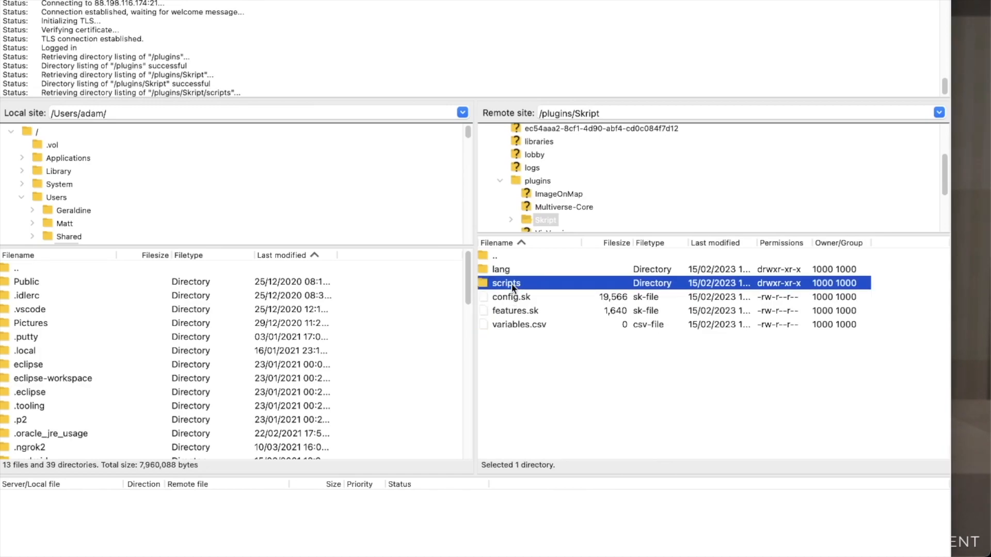
double_click(506, 283)
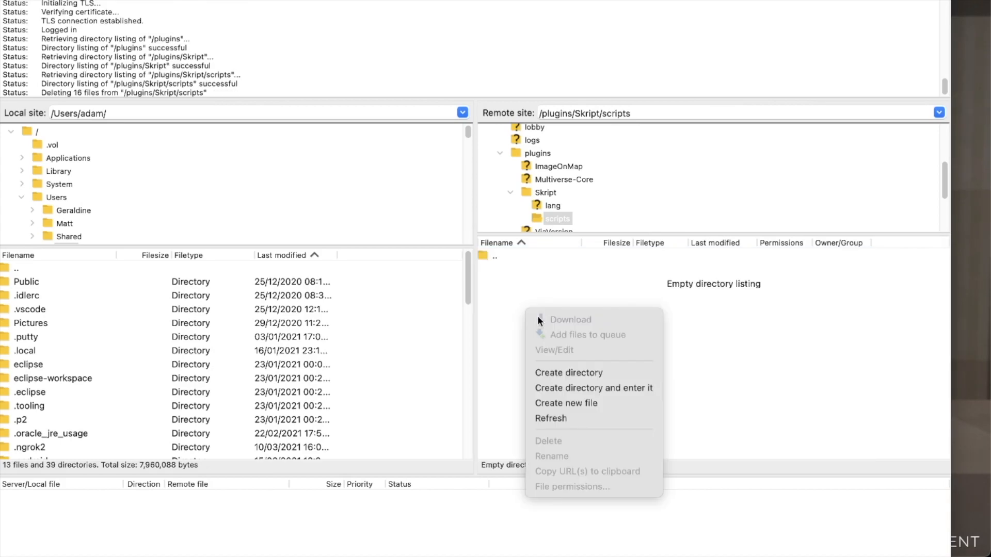
left_click(564, 404)
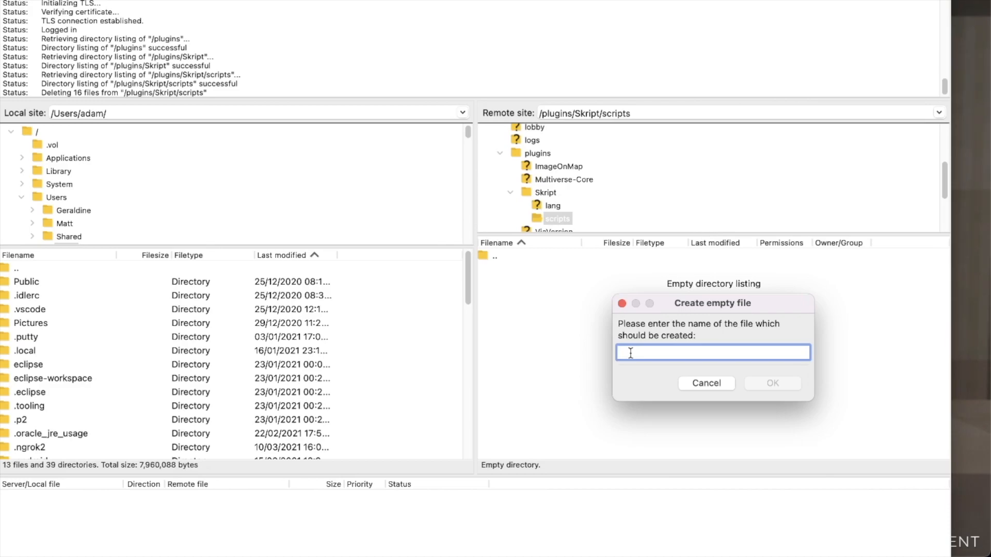
type("le")
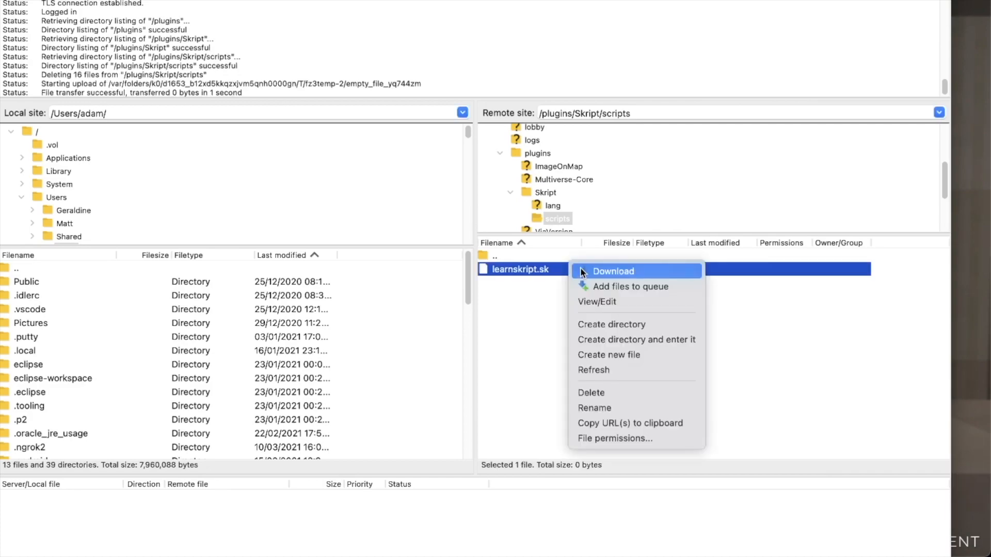
- Download the new learnskript.sk file to the local computer
left_click(612, 271)
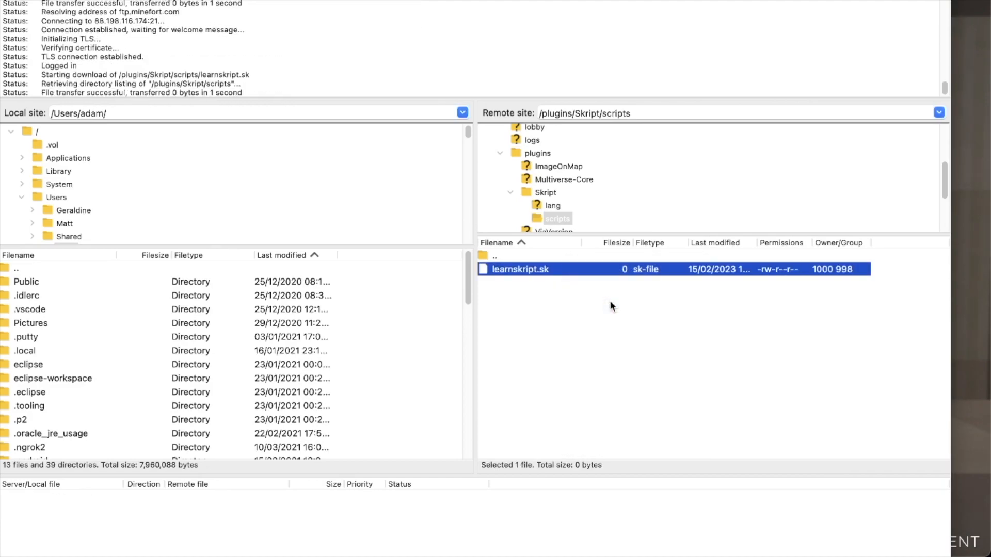
left_click(612, 306)
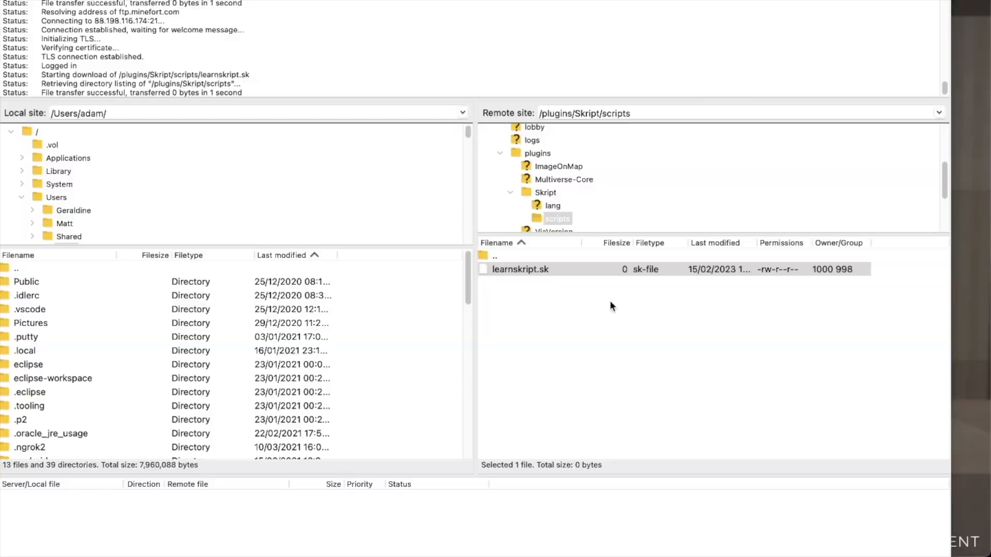